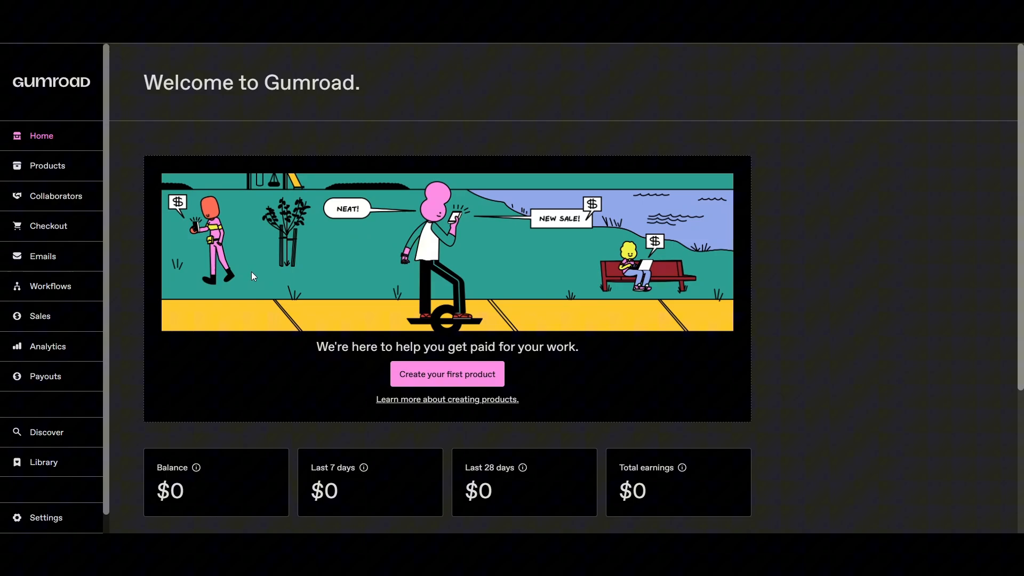
mouse_move(278, 229)
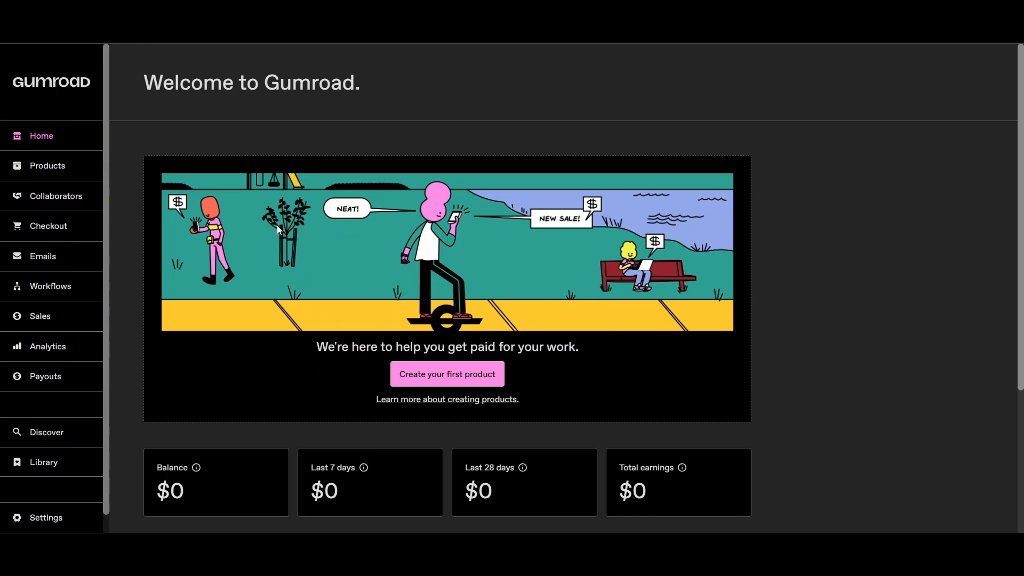
mouse_move(386, 395)
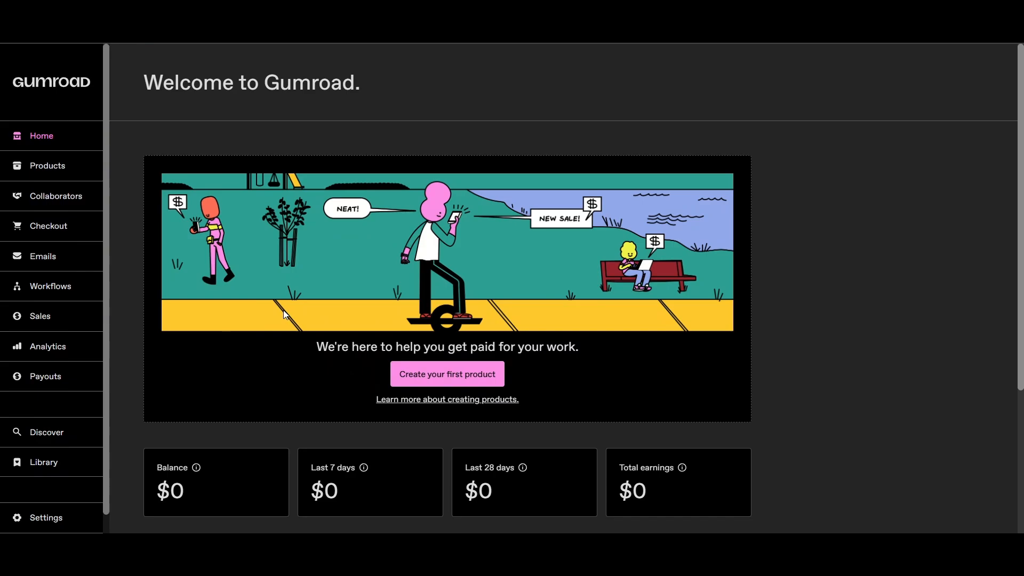
- Begin creating a first product so the publish form appears with Digital product selected
click(448, 374)
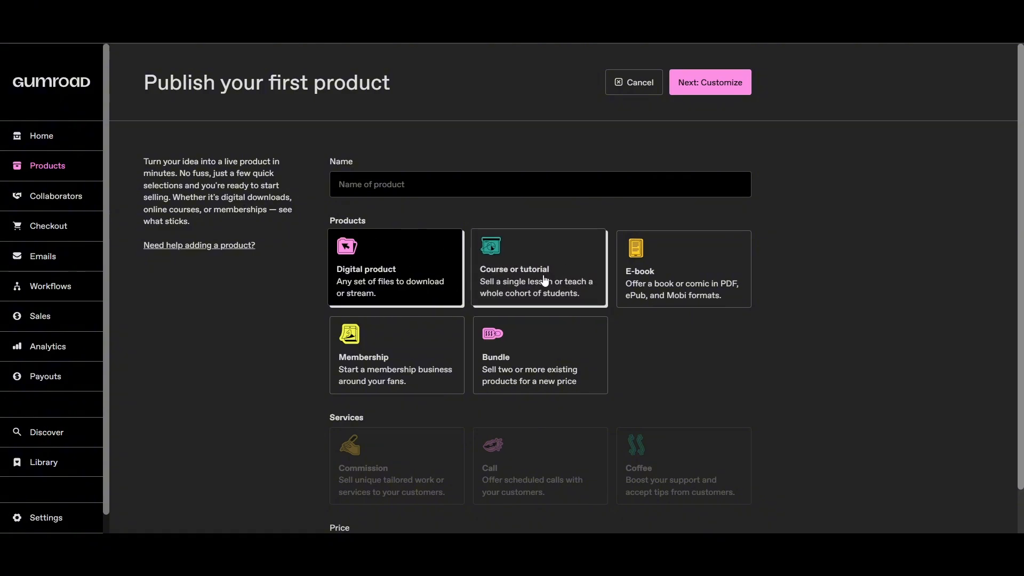
mouse_move(440, 340)
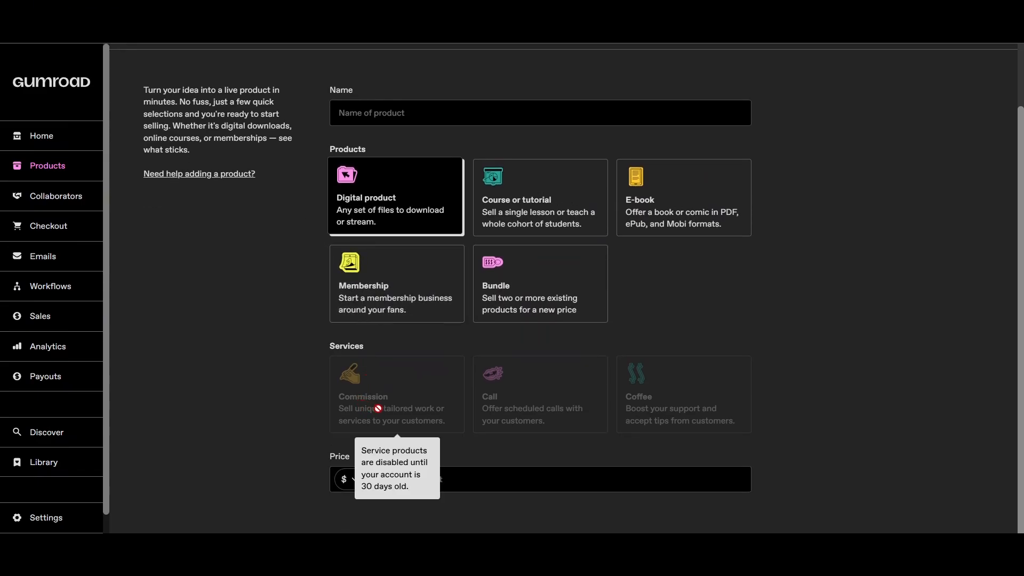
mouse_move(461, 379)
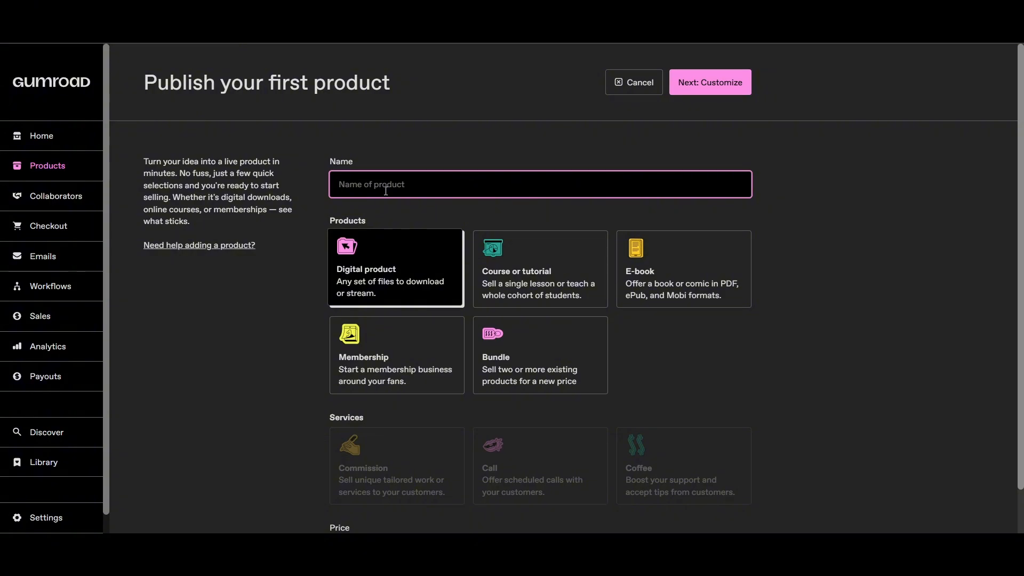
- Name the product 'Art', price it at 99.9, and continue to Customize
text(Art)
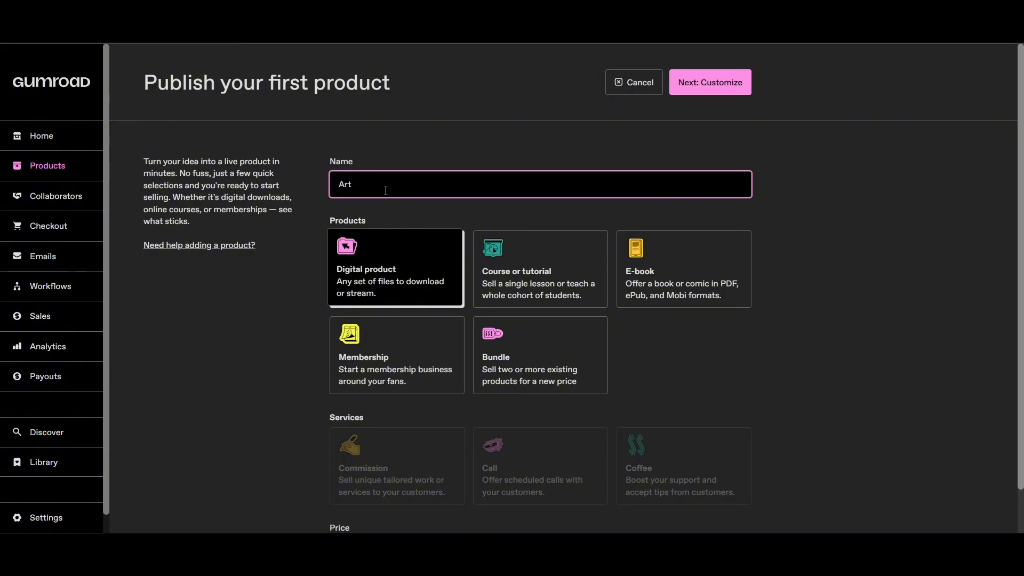
scroll(down, 3)
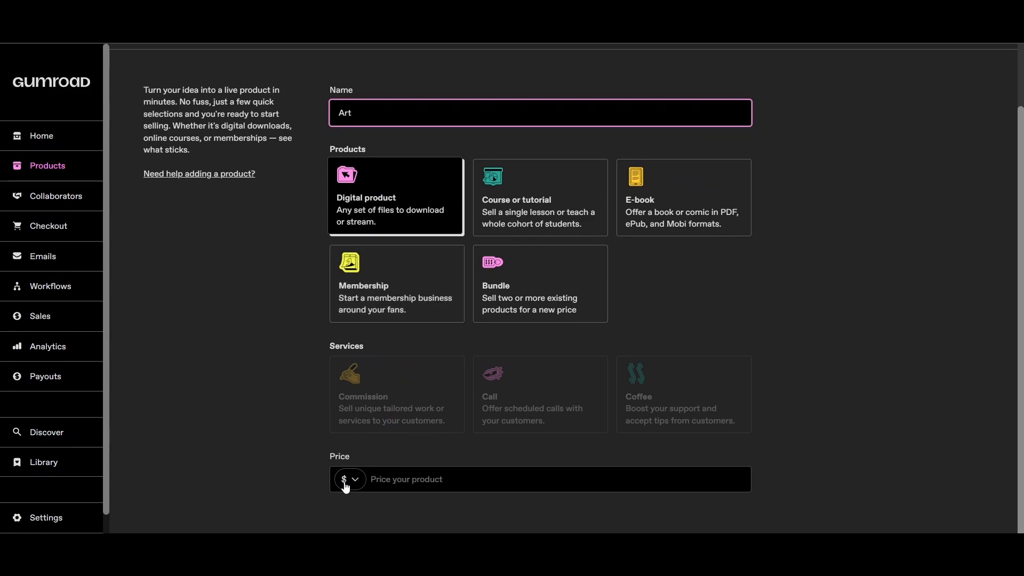
click(350, 479)
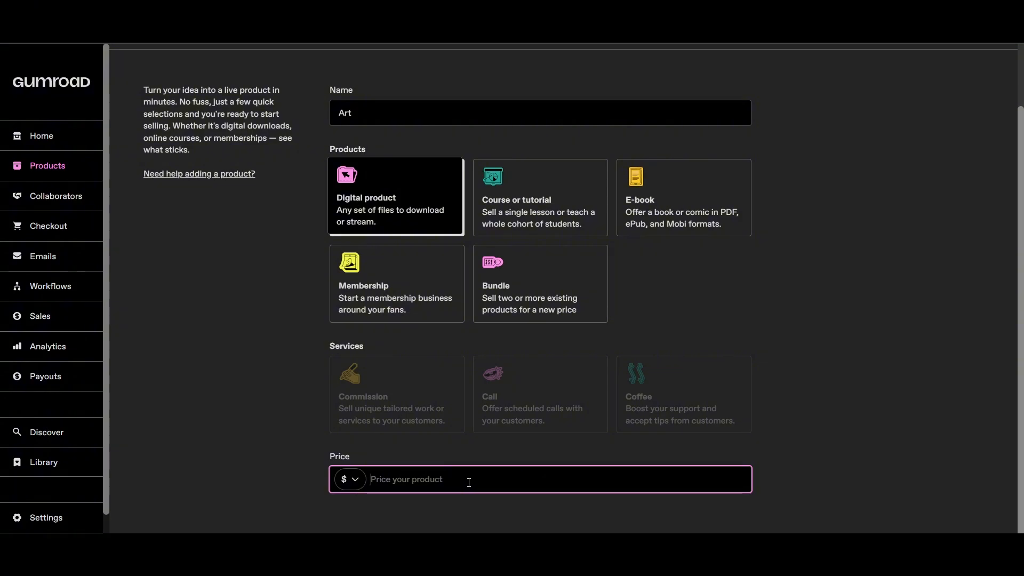
text(99.9)
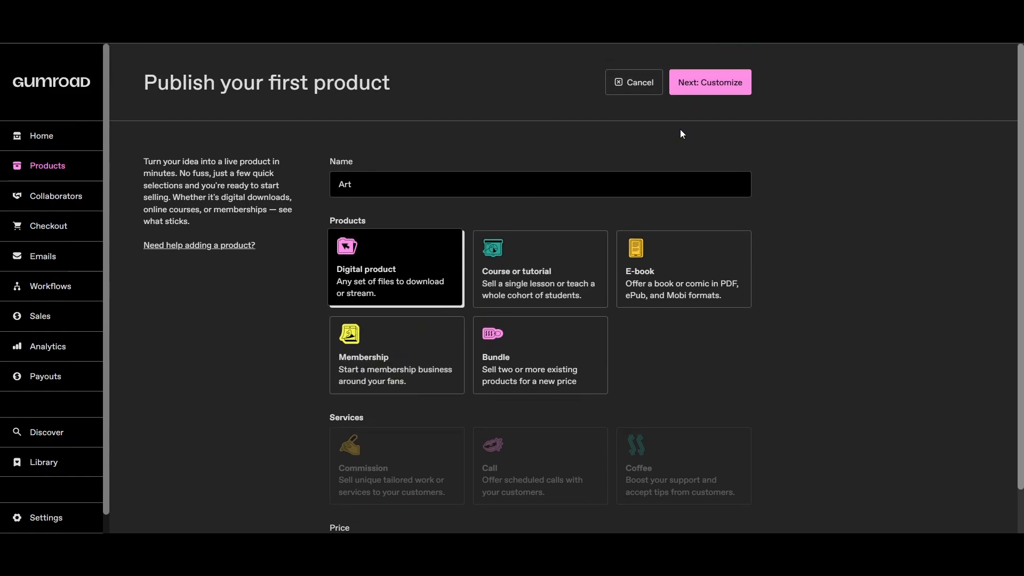
click(710, 82)
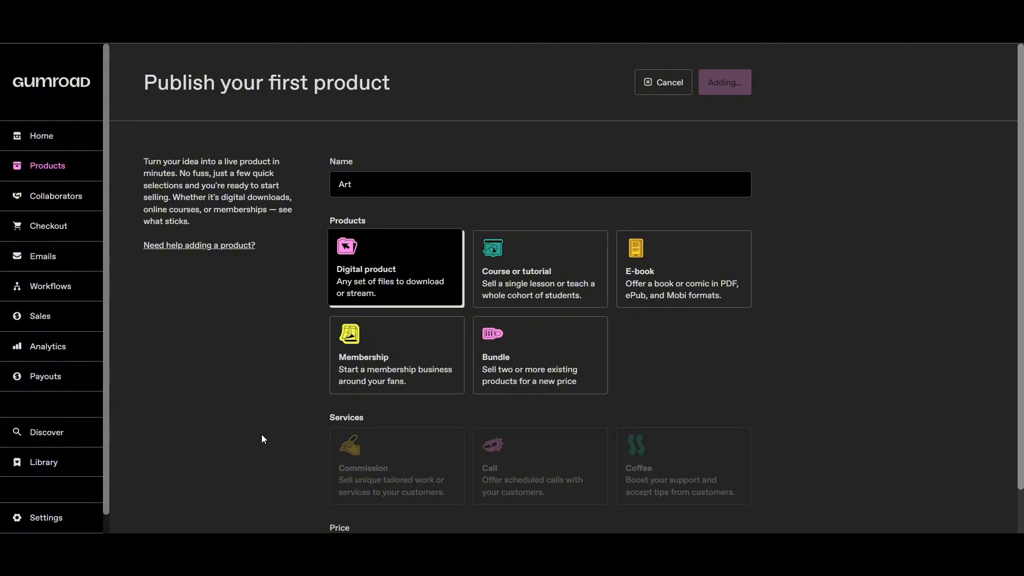
- Review the Art product's Name, Description and auto-generated URL fields in the editor
click(725, 81)
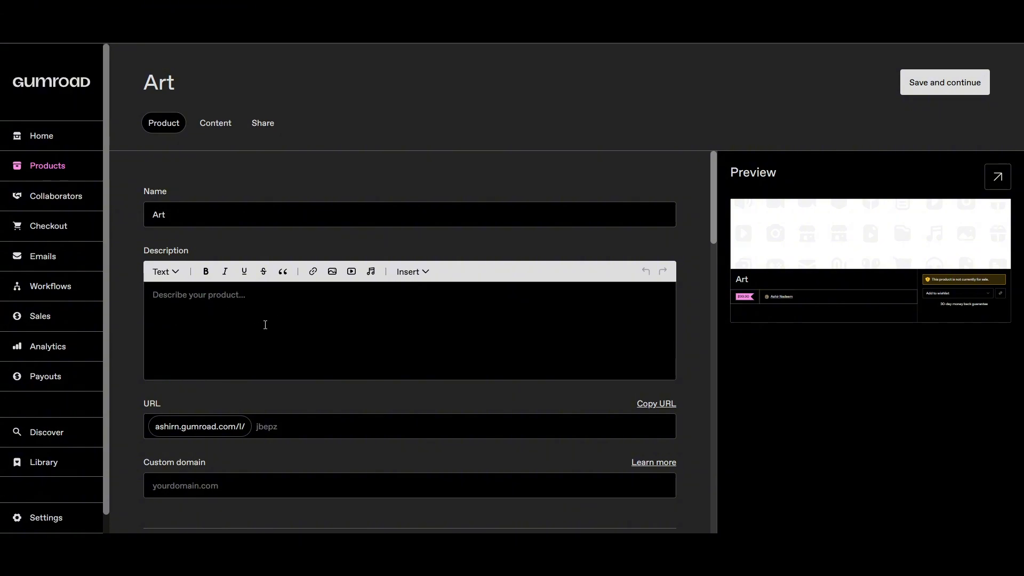
mouse_move(370, 272)
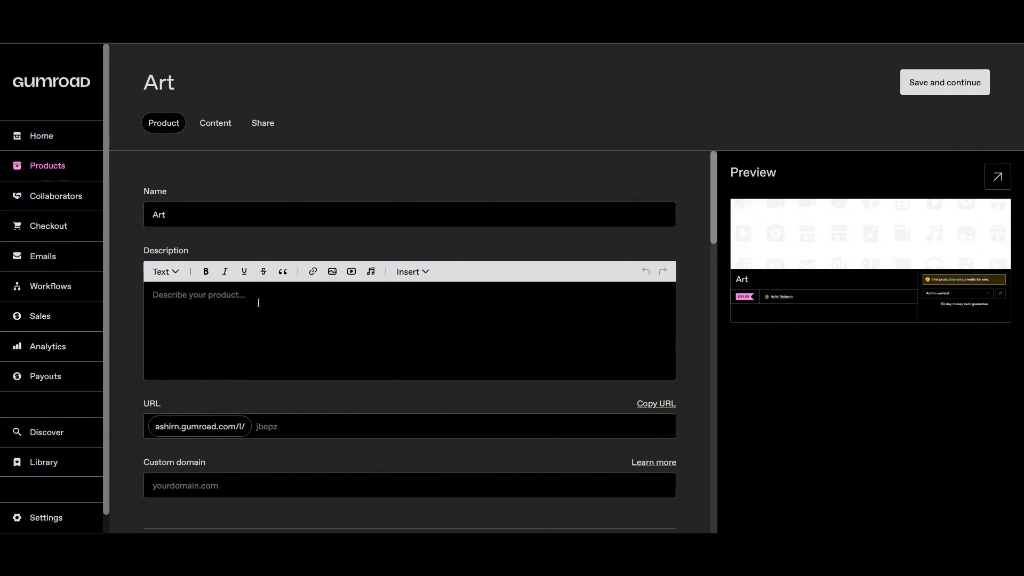
scroll(down, 3)
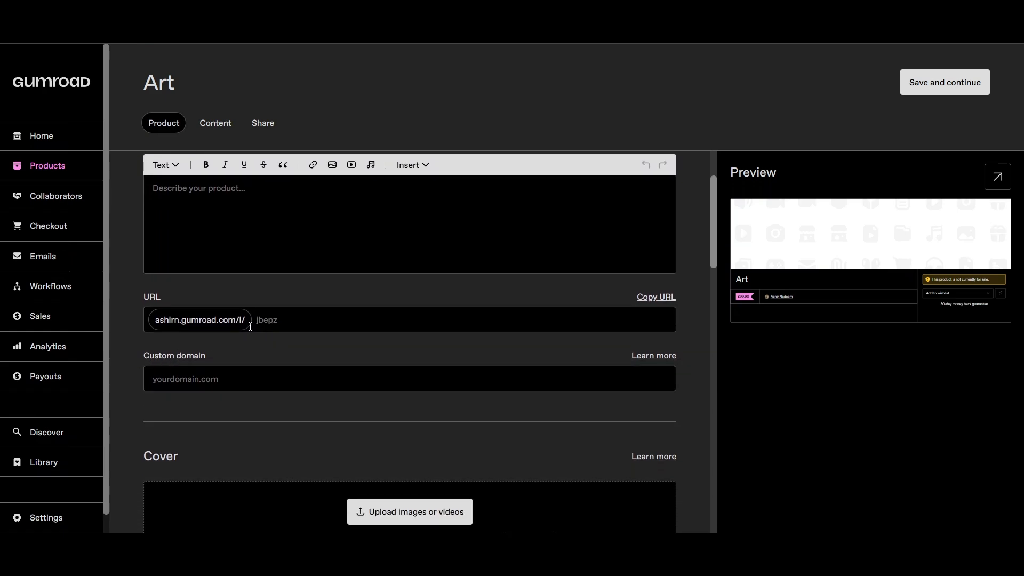
click(409, 393)
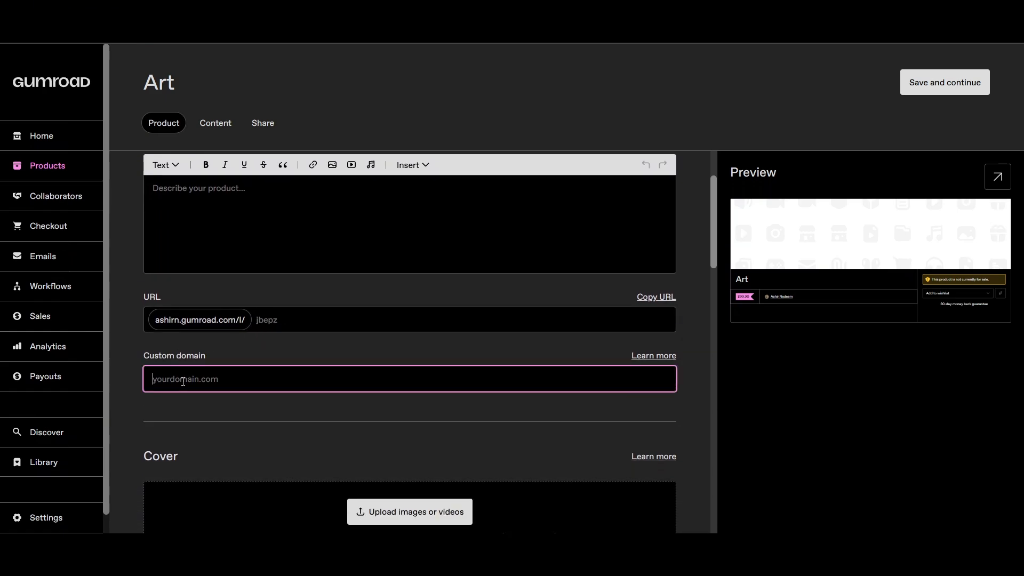
scroll(down, 3)
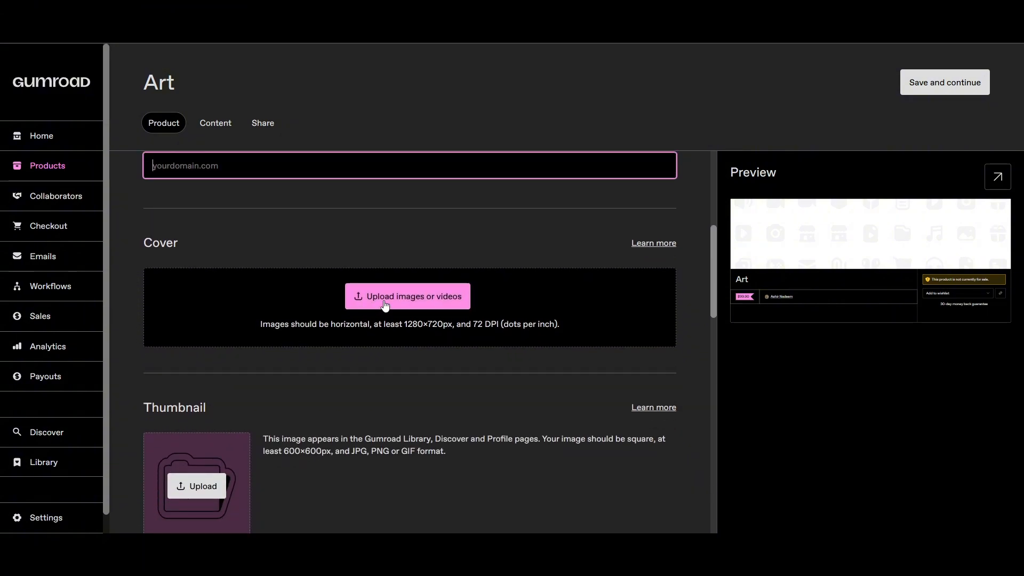
mouse_move(356, 305)
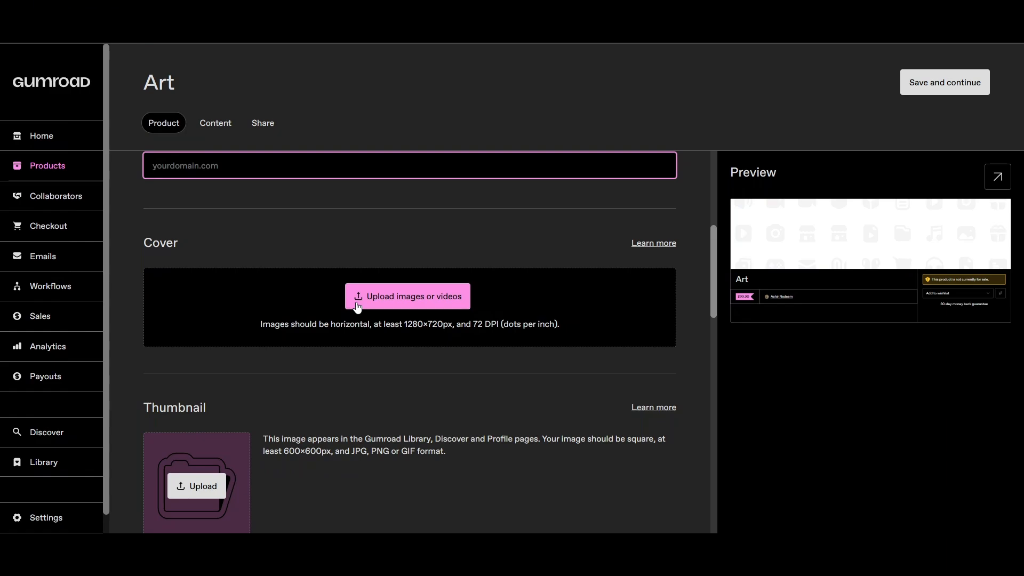
scroll(down, 3)
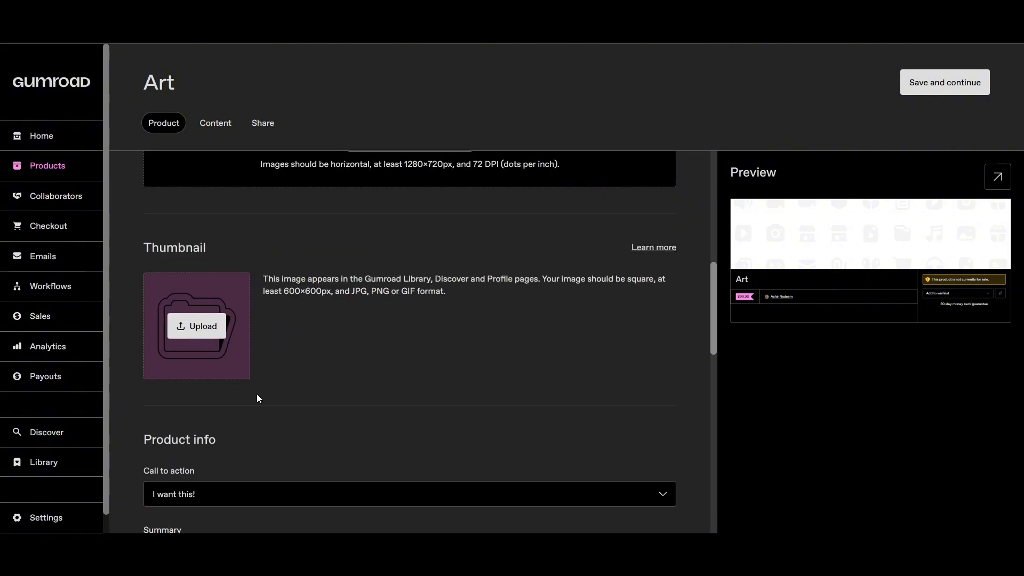
scroll(down, 3)
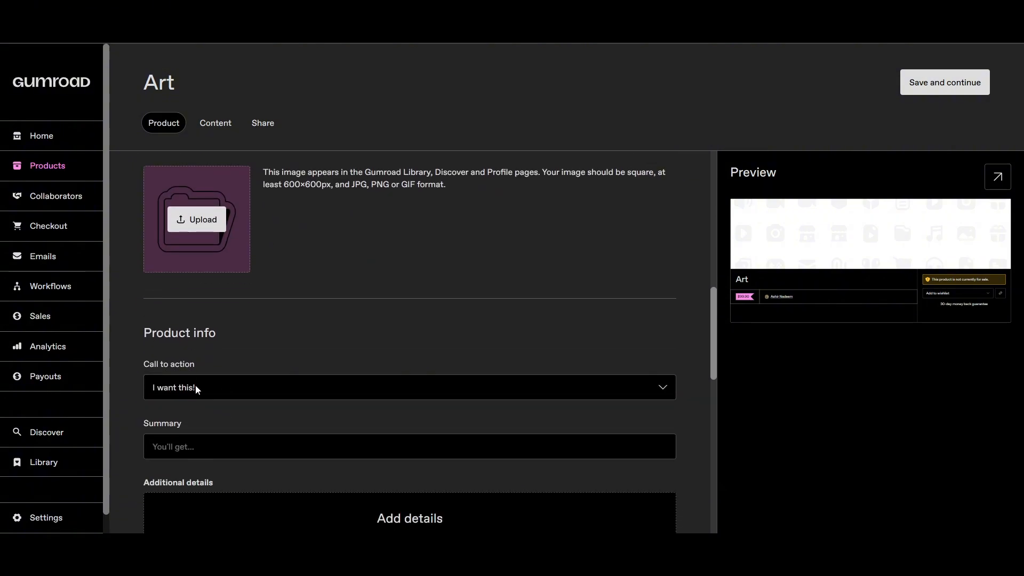
scroll(down, 3)
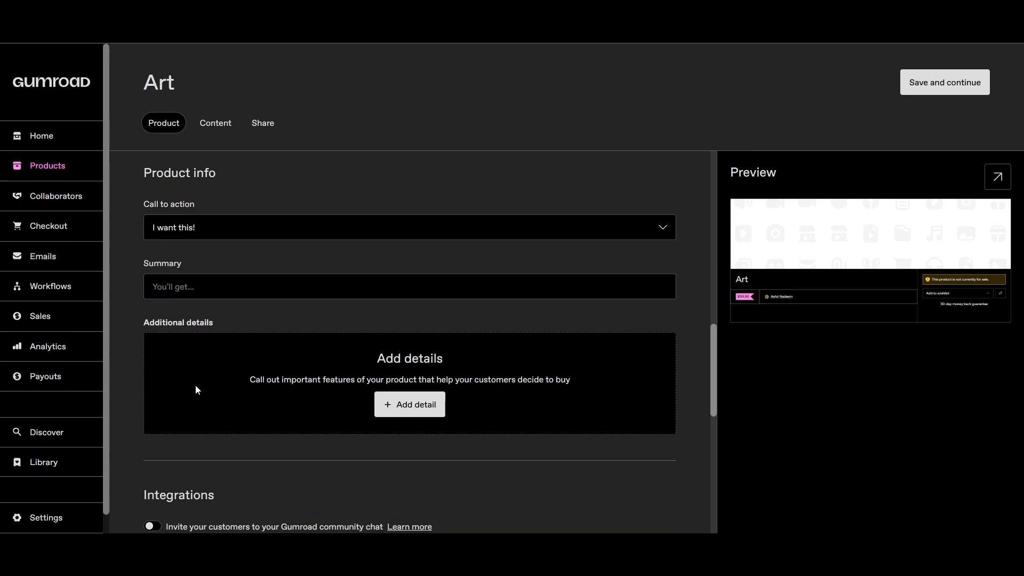
mouse_move(351, 407)
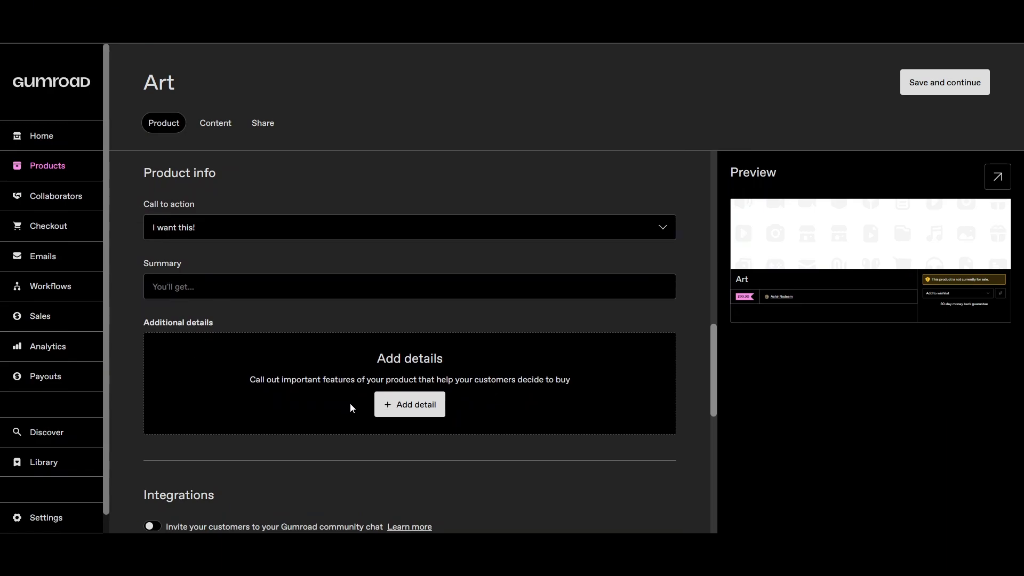
scroll(down, 3)
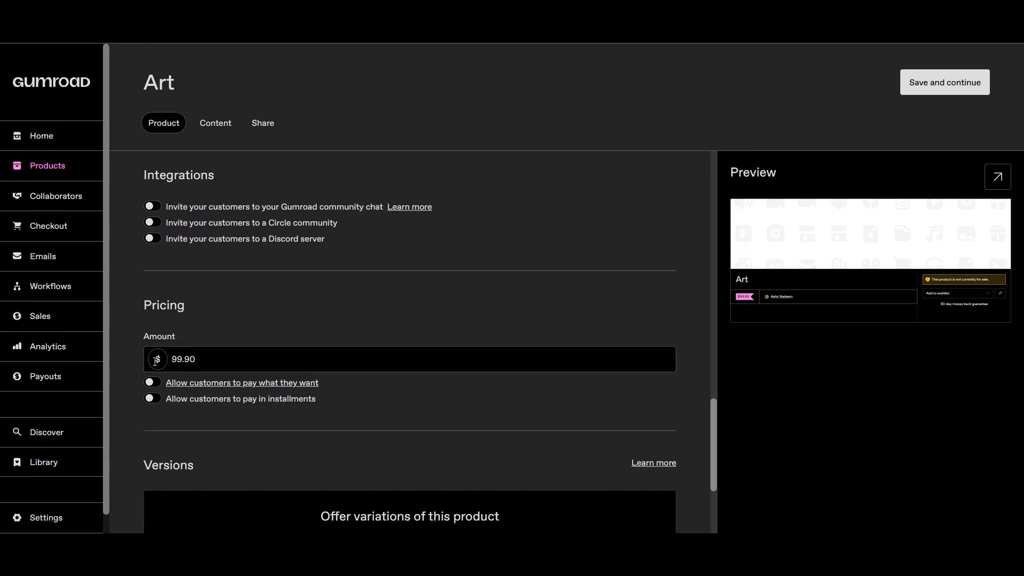
scroll(down, 3)
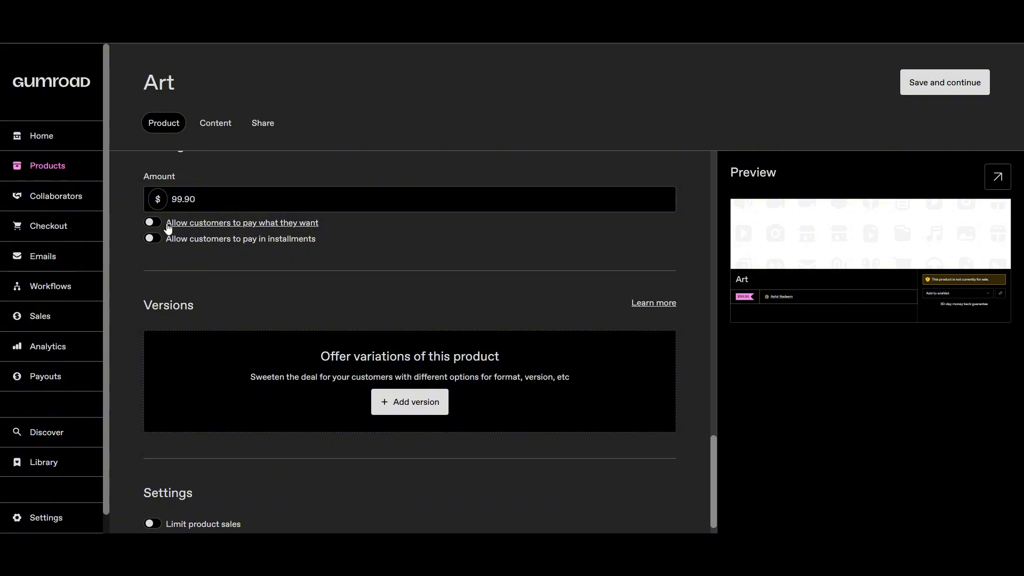
mouse_move(162, 244)
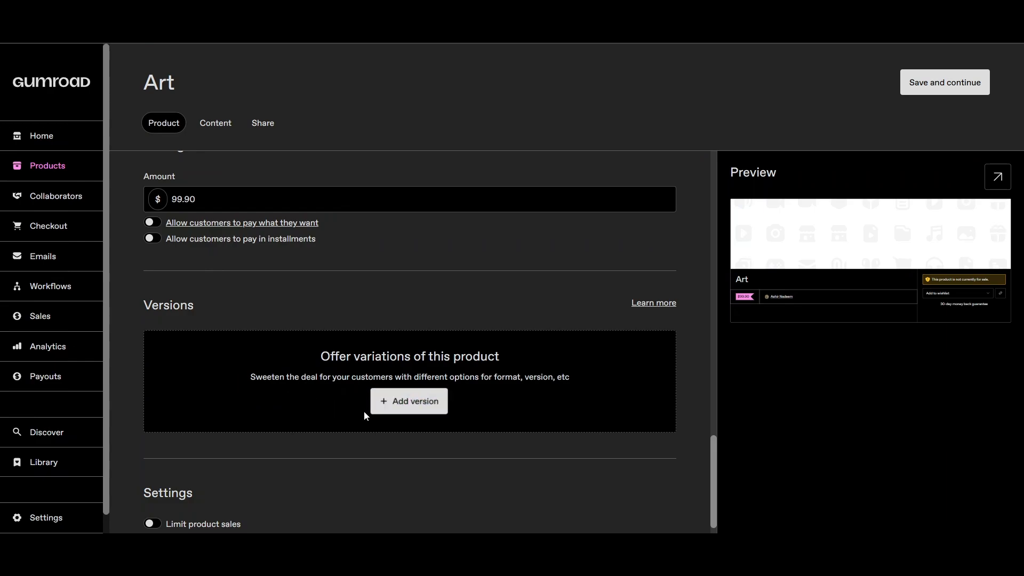
mouse_move(352, 416)
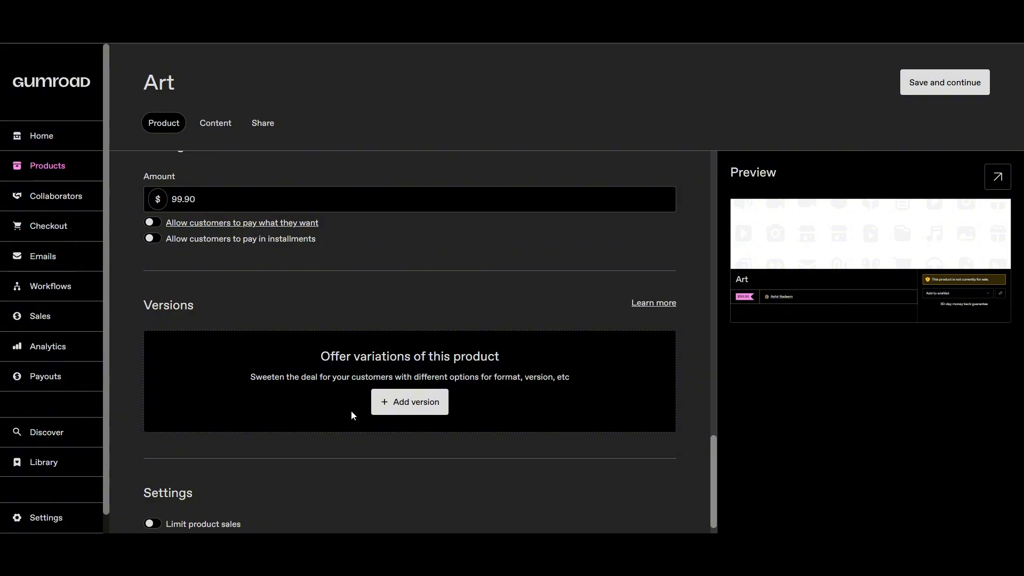
mouse_move(284, 462)
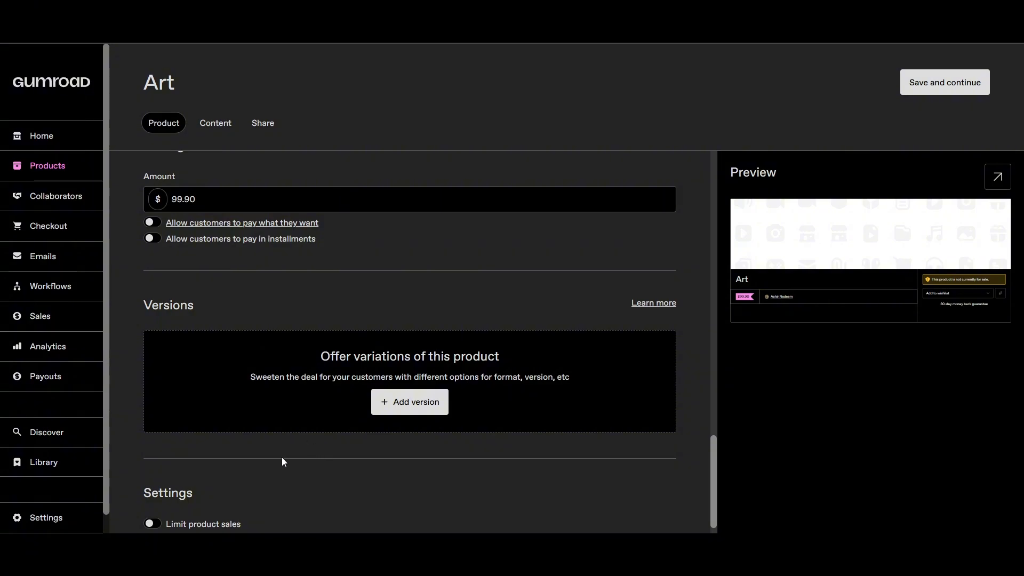
scroll(down, 3)
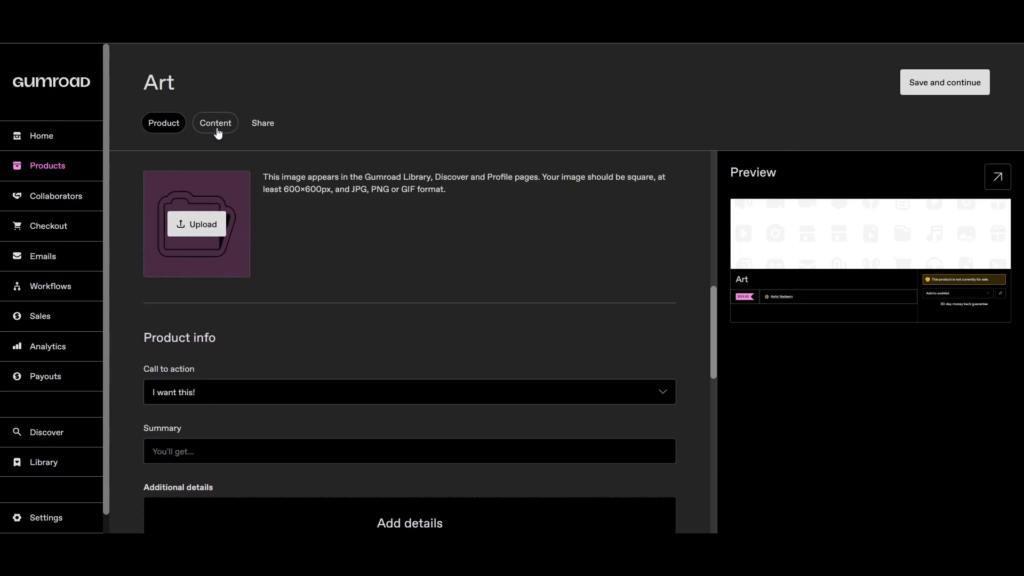
- View Art's Content editor, still empty and awaiting files or text
click(215, 123)
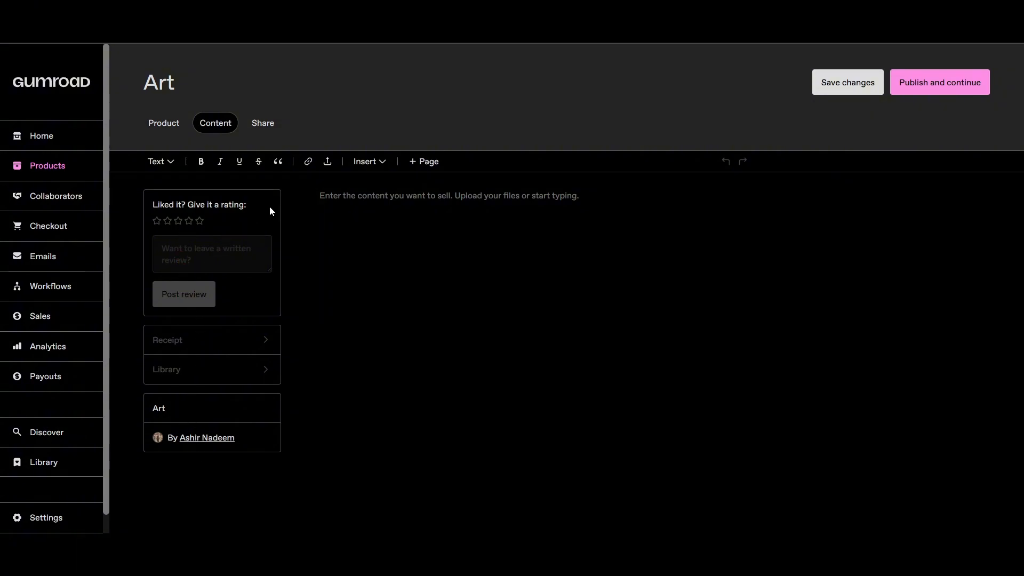
mouse_move(398, 181)
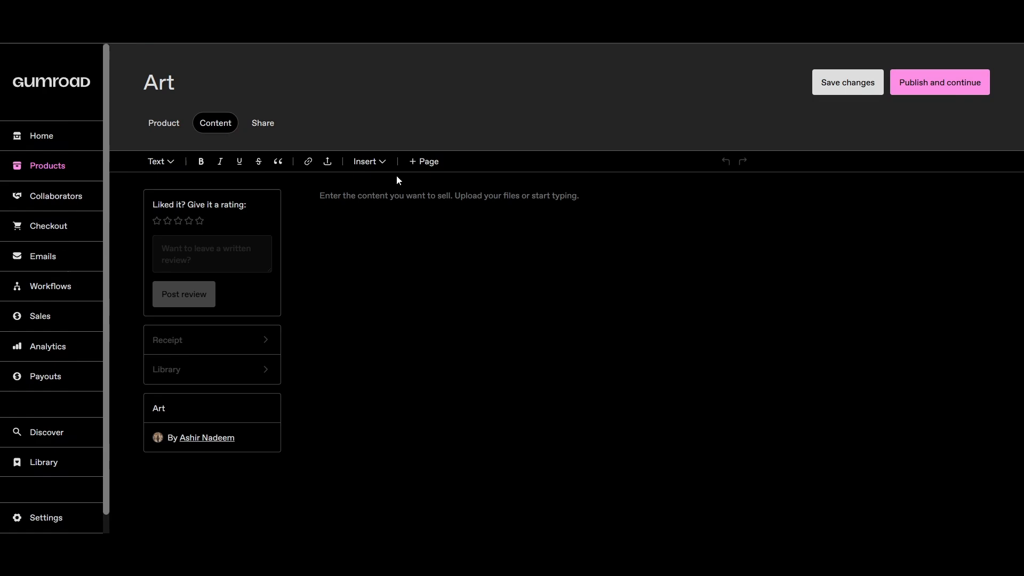
click(326, 163)
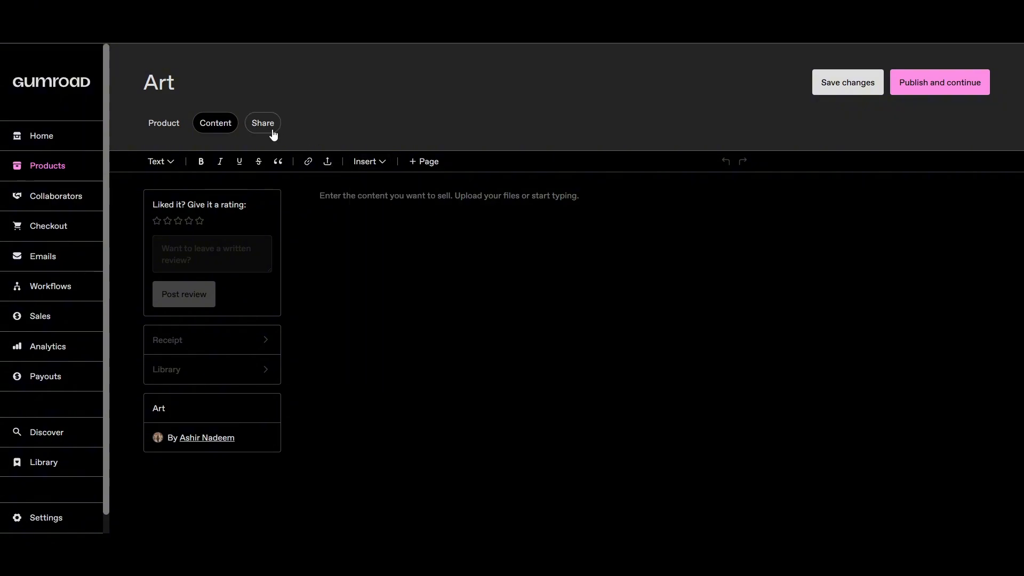
- Attempt sharing, see the publish-first warning, and return to Art's product details
click(262, 123)
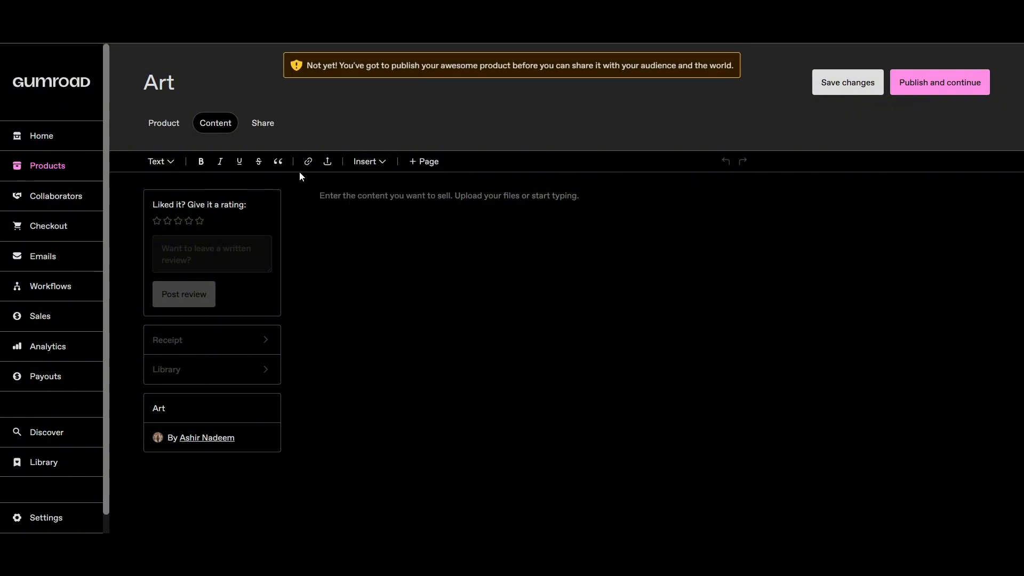
mouse_move(384, 294)
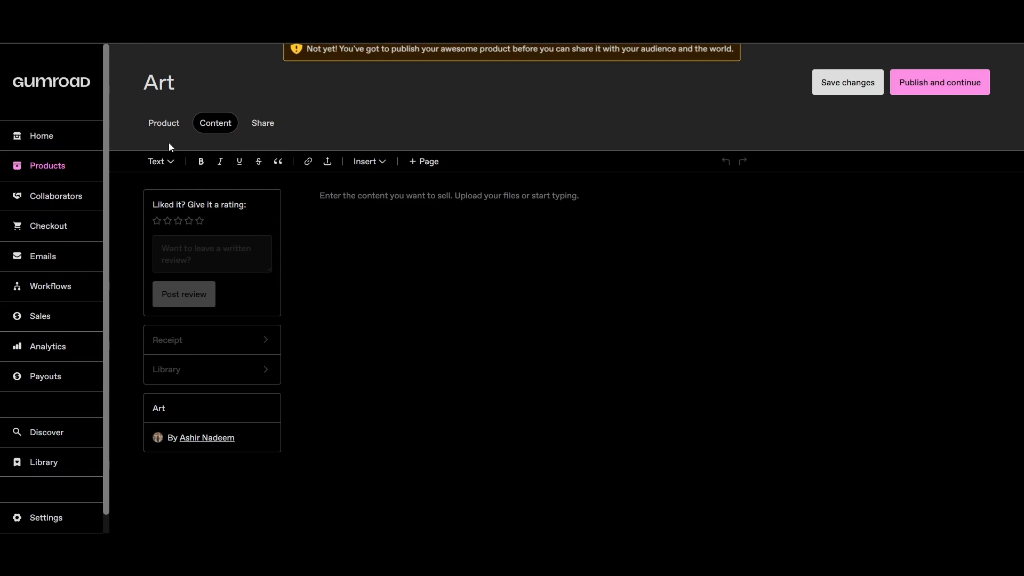
click(163, 124)
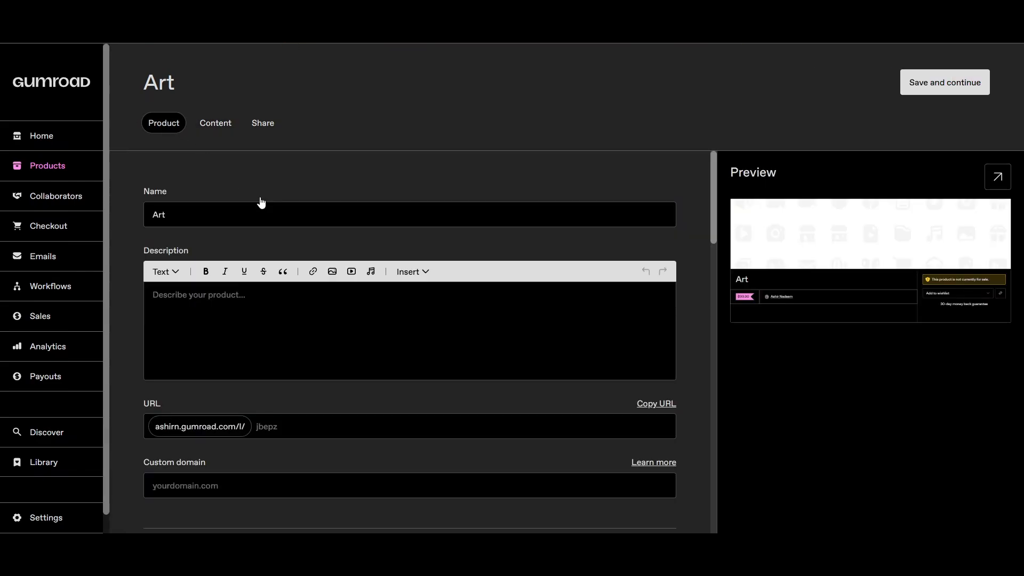